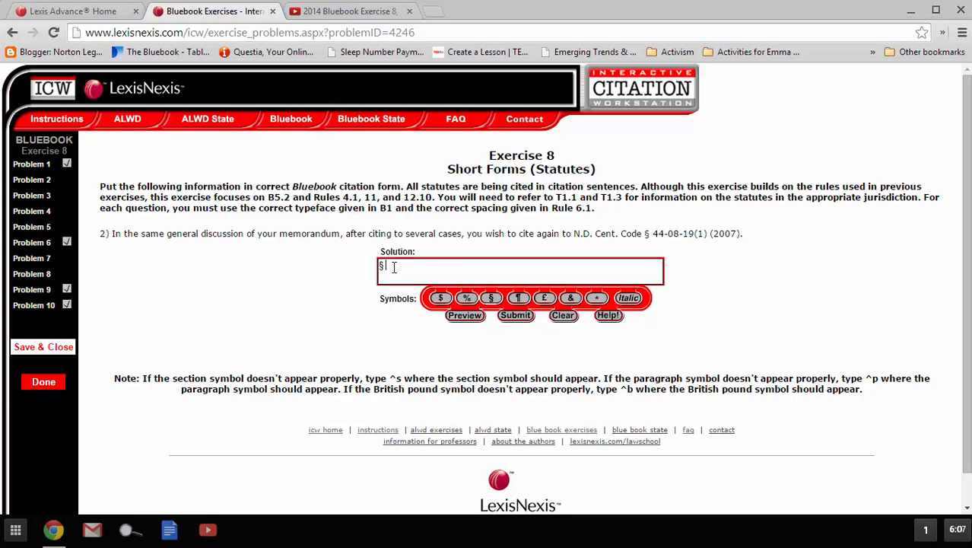
text(44-08-19(1)
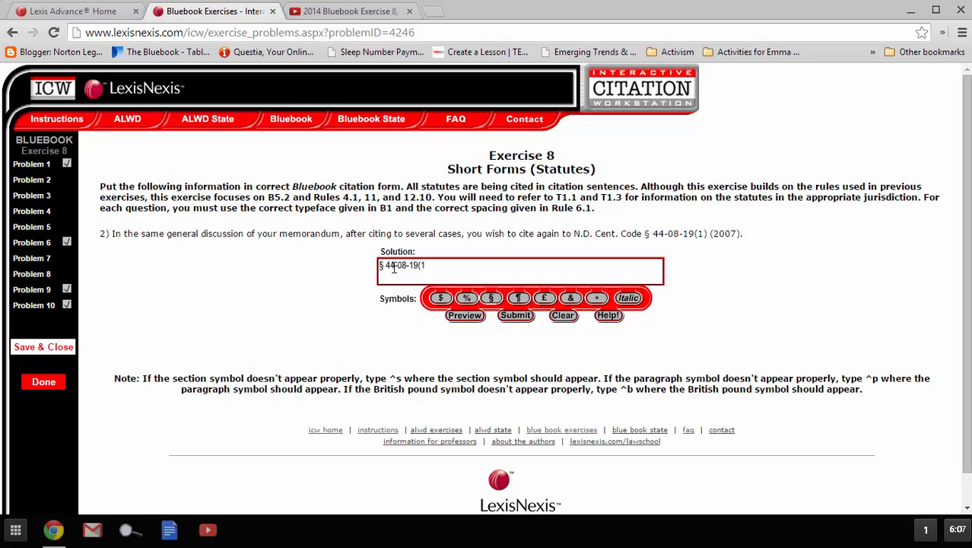